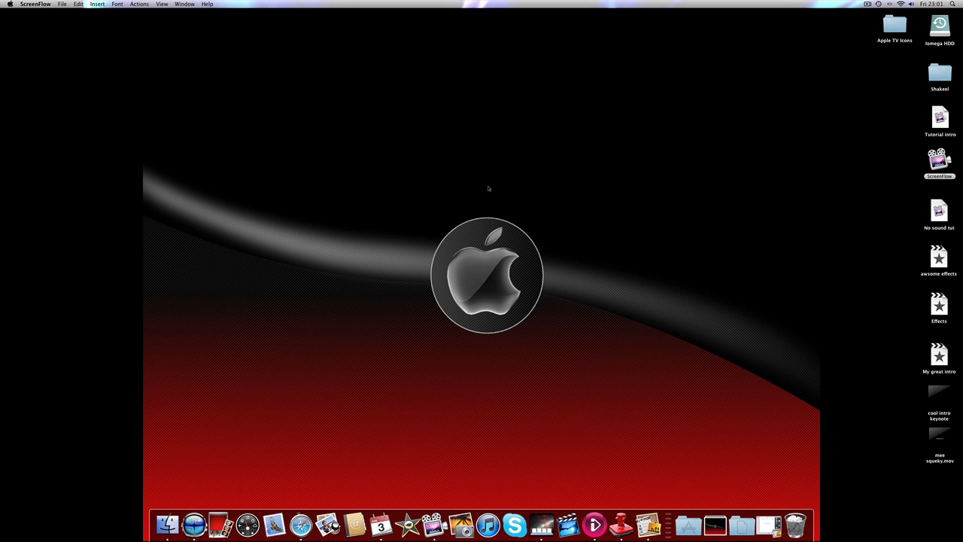
{"action": "mouse_move", "coordinate": [484, 184]}
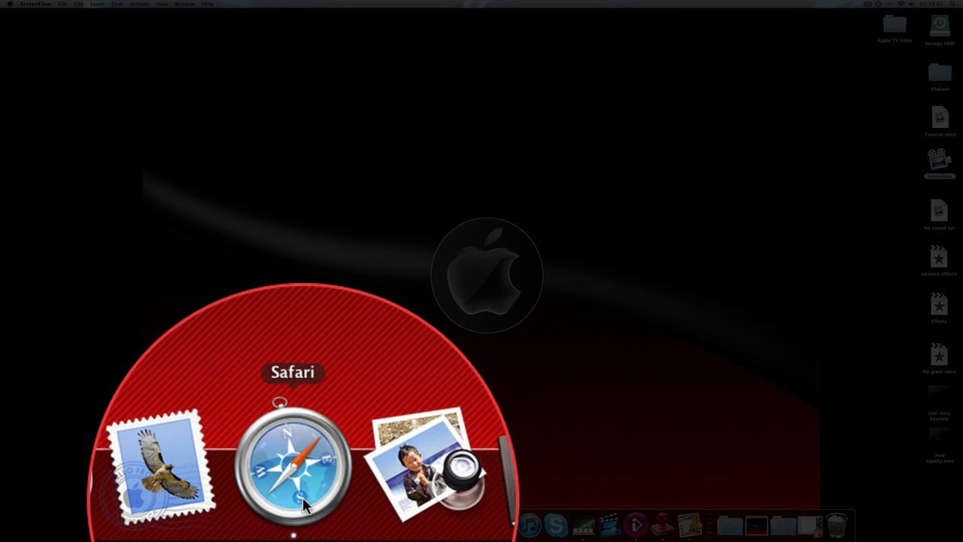
Step: Google 'iCursor' in Safari and follow the Download iCursor for Mac result
{"action": "left_click", "coordinate": [293, 467]}
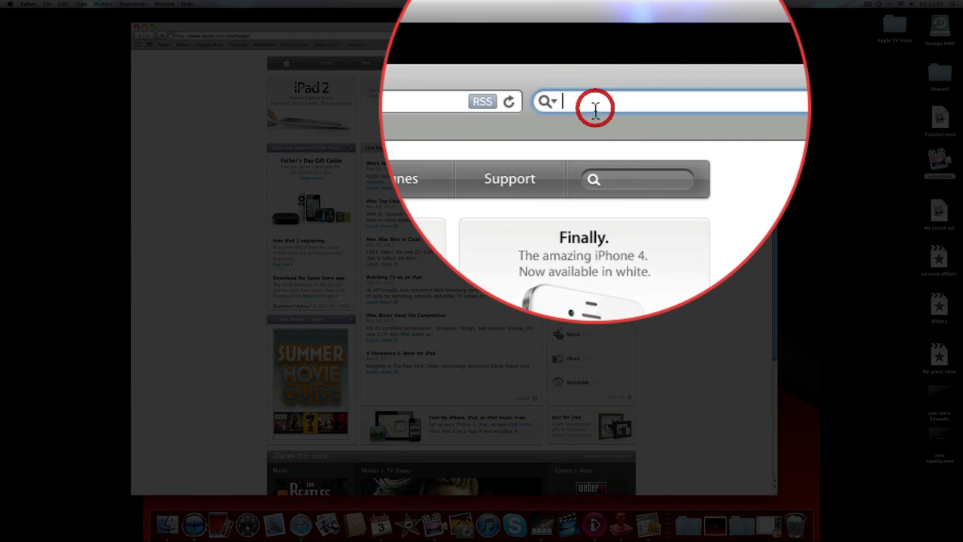
{"action": "type", "text": "iCursor"}
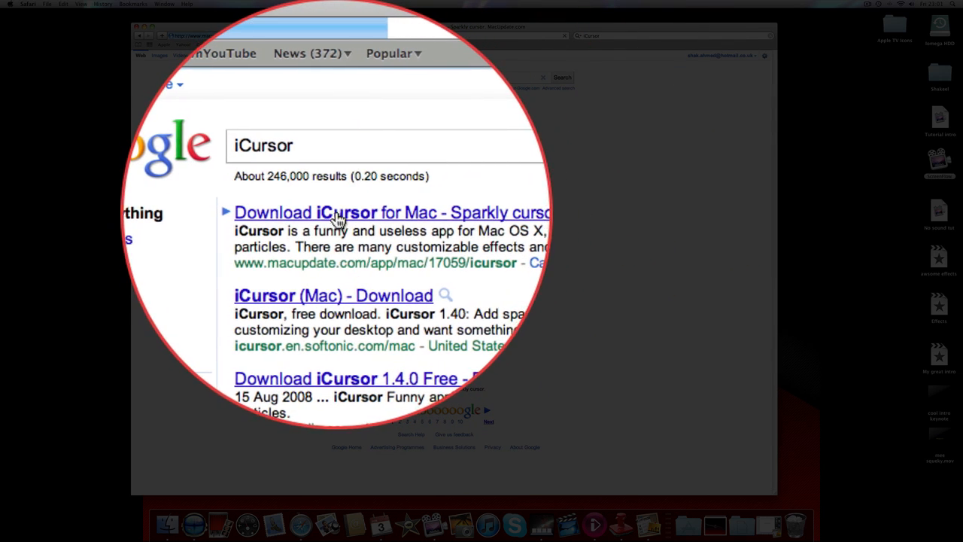
{"action": "left_click", "coordinate": [338, 219]}
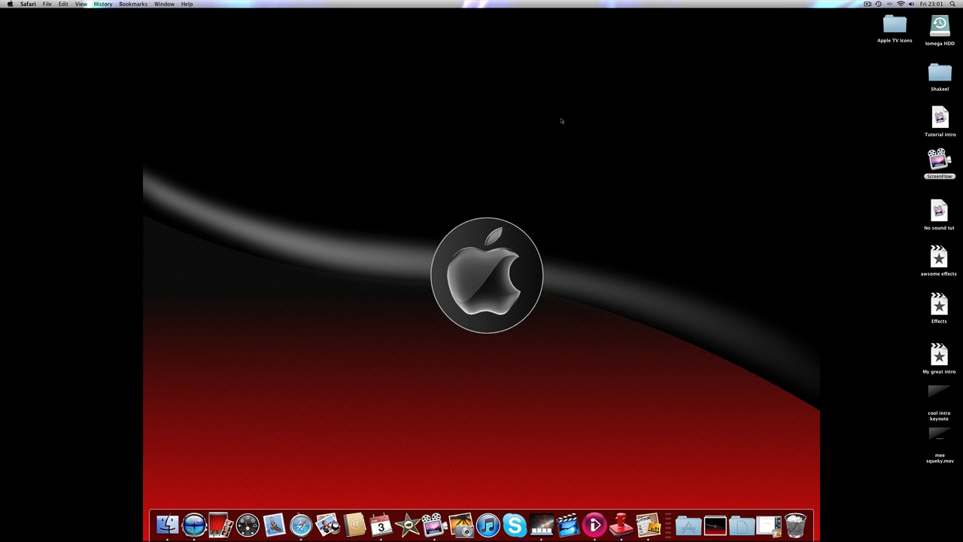
{"action": "mouse_move", "coordinate": [788, 485]}
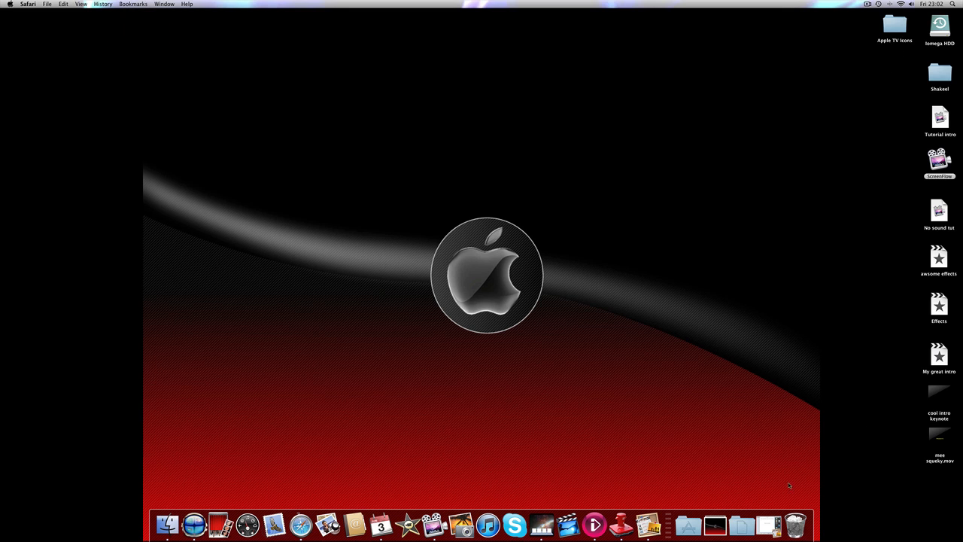
Step: Find iCursor with Spotlight from the desktop and launch it from the Top Hit
{"action": "left_click", "coordinate": [689, 523]}
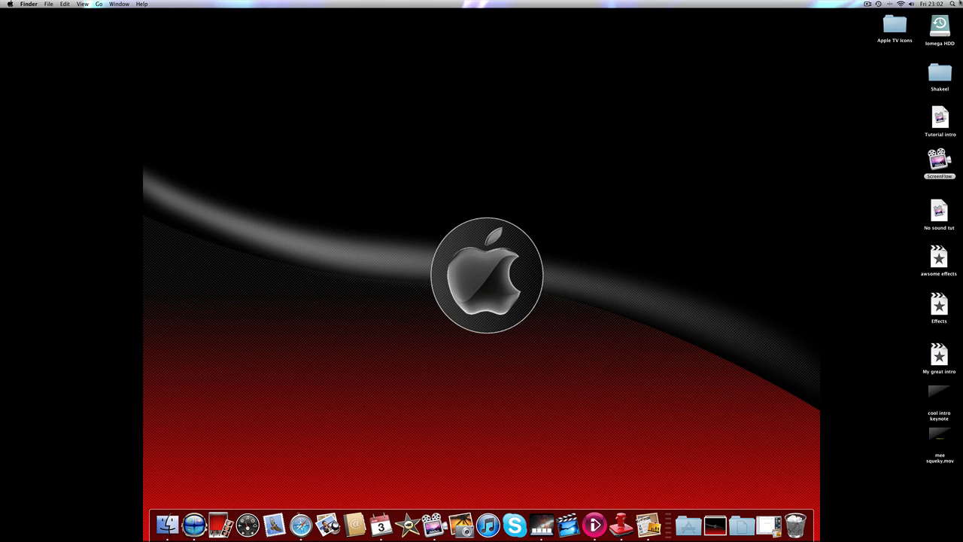
{"action": "left_click", "coordinate": [945, 6]}
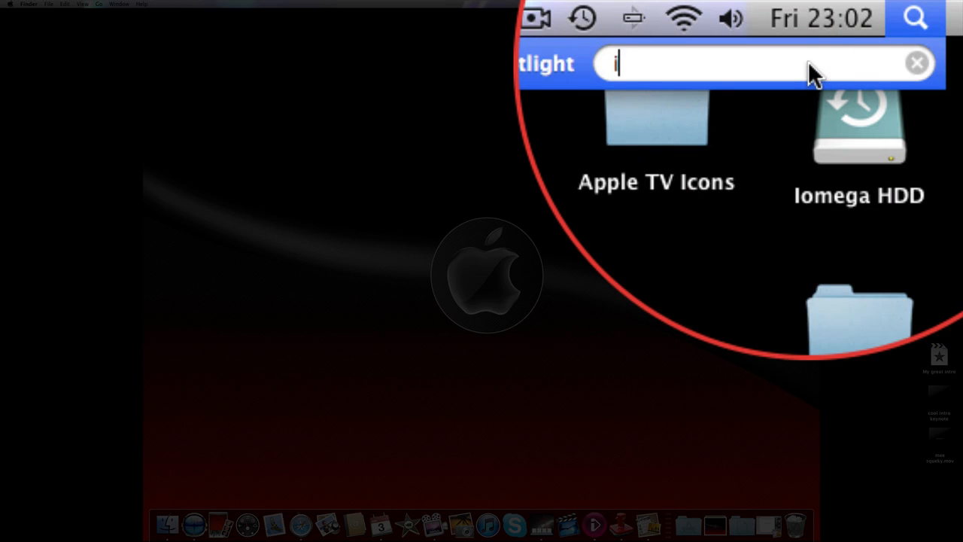
{"action": "type", "text": "Cursor"}
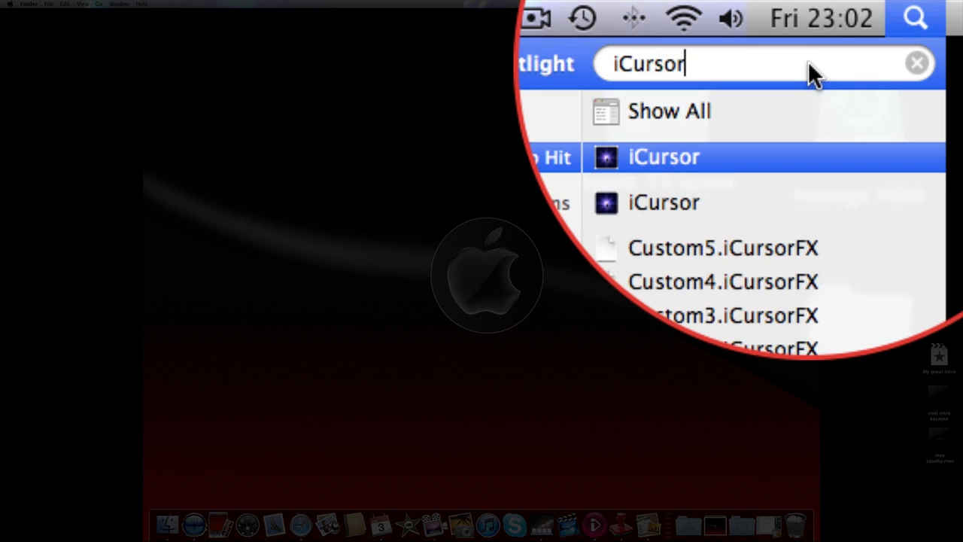
{"action": "left_click", "coordinate": [664, 157]}
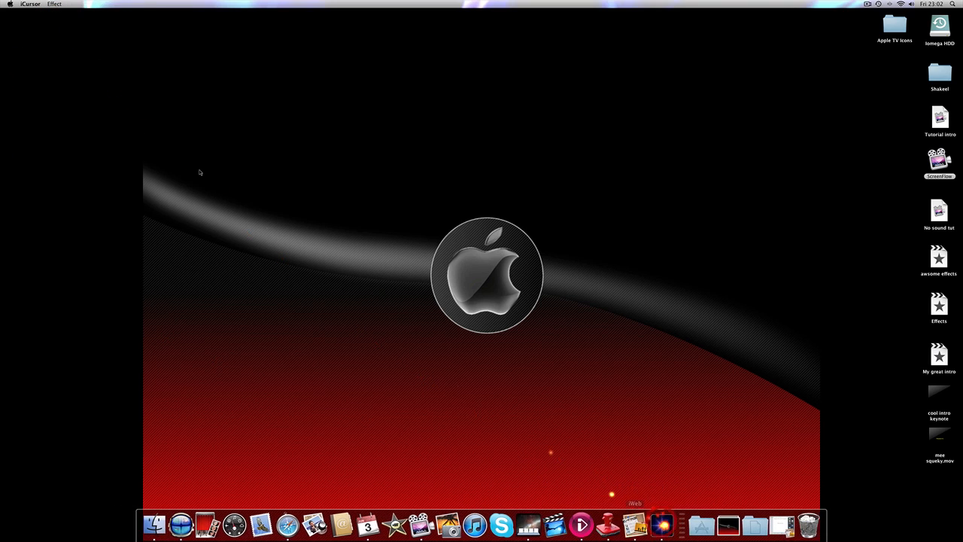
Step: Switch the Effect menu preset through Comet and SmokingArea, ending on Snow
{"action": "left_click", "coordinate": [125, 9]}
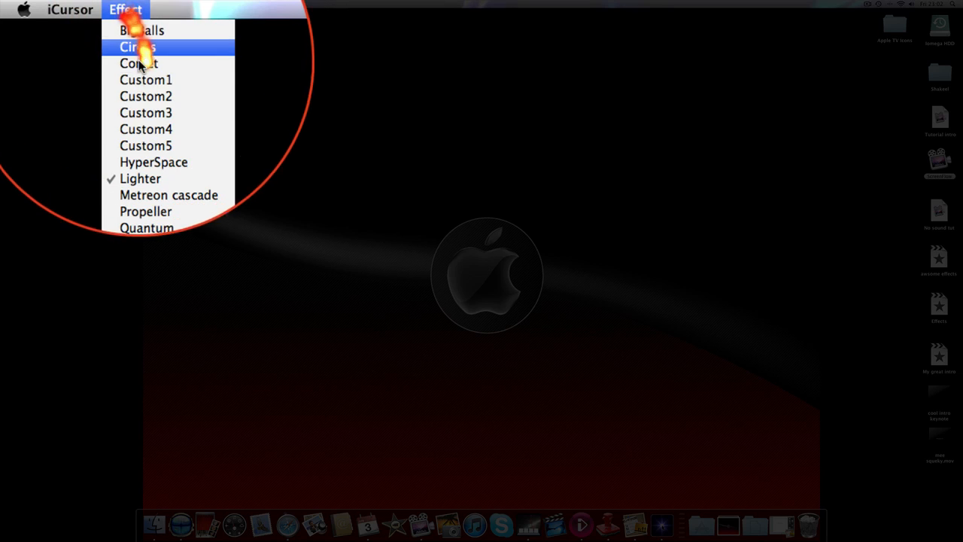
{"action": "mouse_move", "coordinate": [154, 63]}
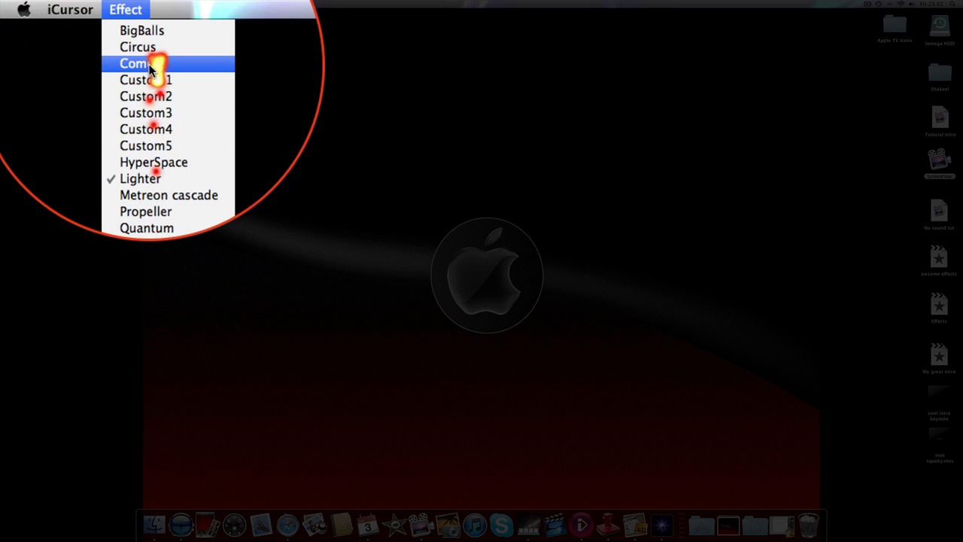
{"action": "left_click", "coordinate": [139, 63]}
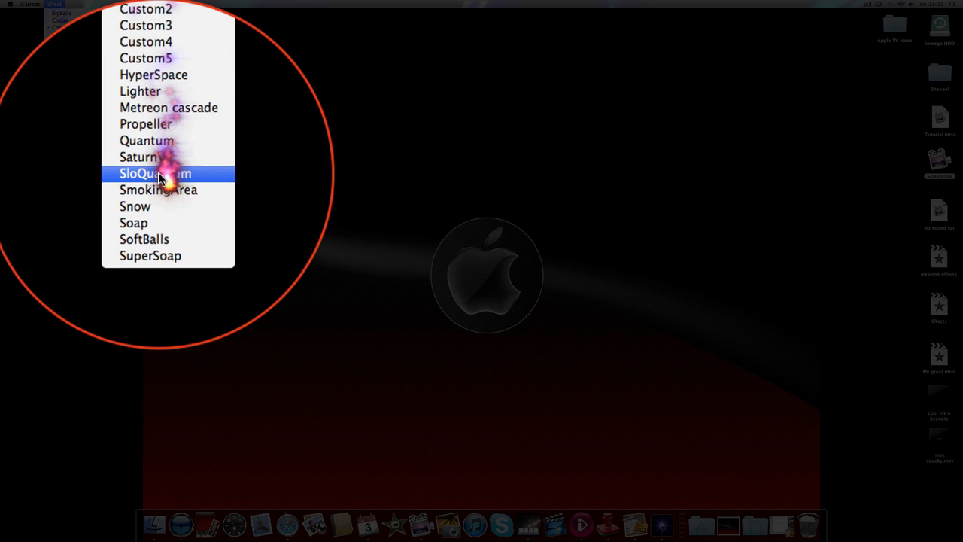
{"action": "left_click", "coordinate": [156, 173]}
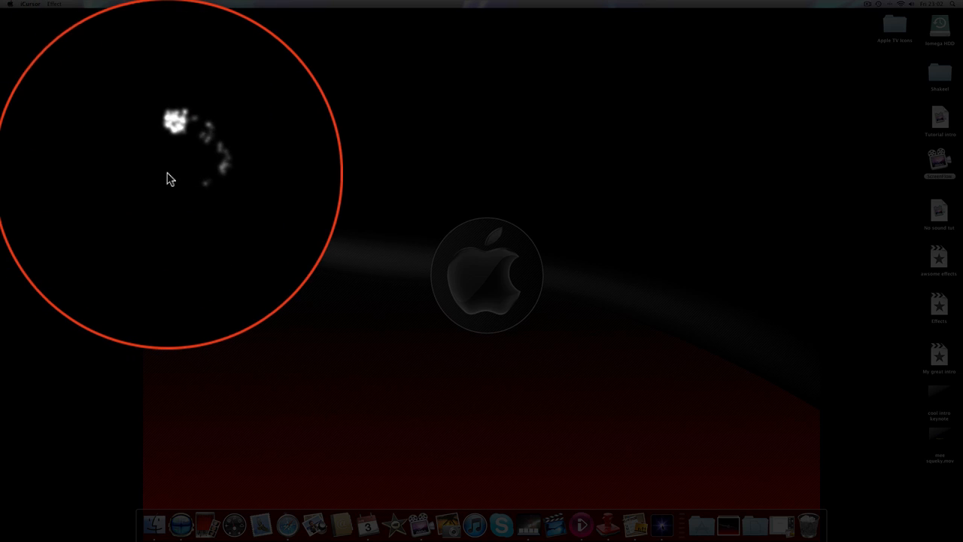
{"action": "left_click", "coordinate": [52, 4]}
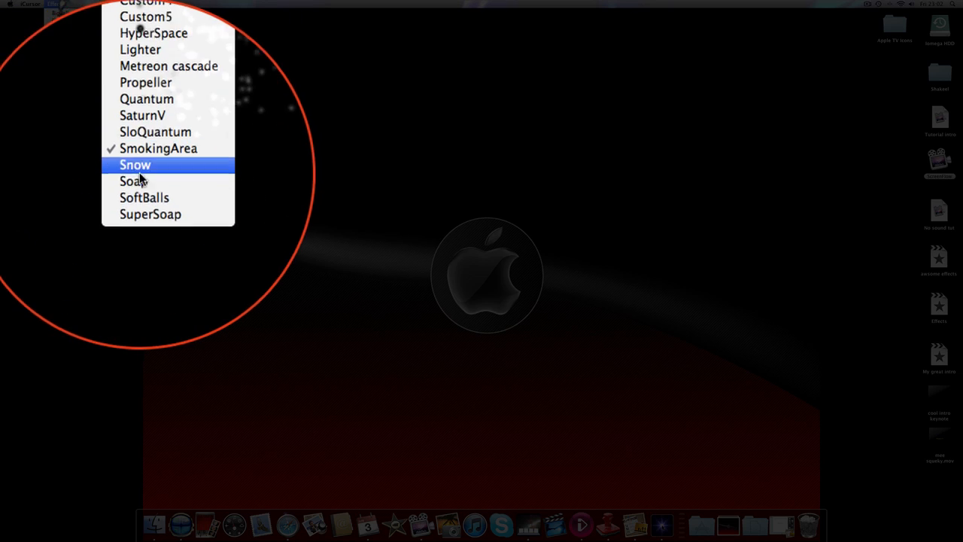
{"action": "left_click", "coordinate": [135, 165]}
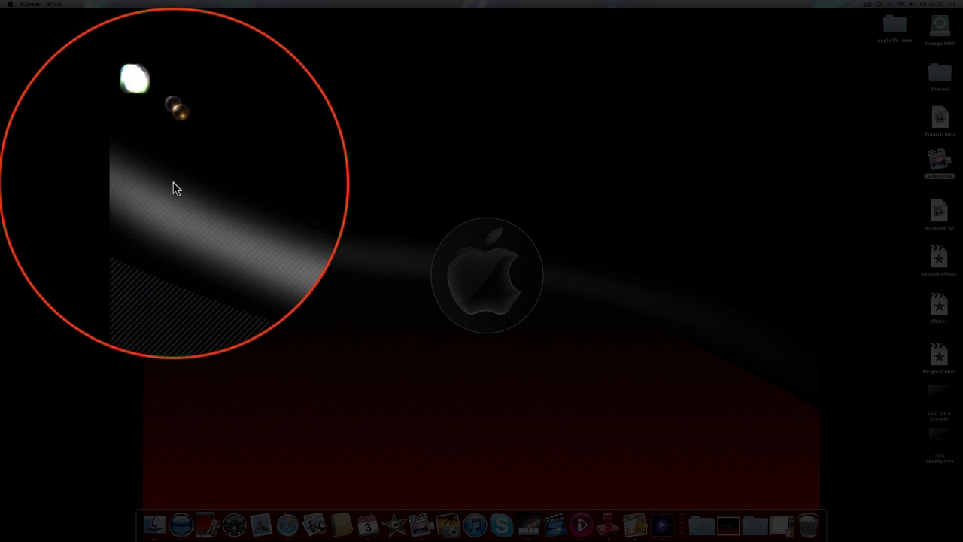